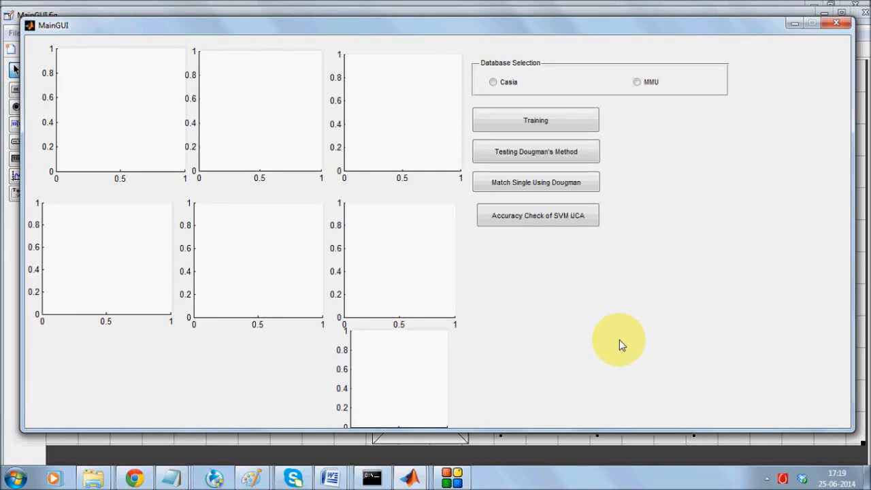
{"action": "mouse_move", "coordinate": [620, 342]}
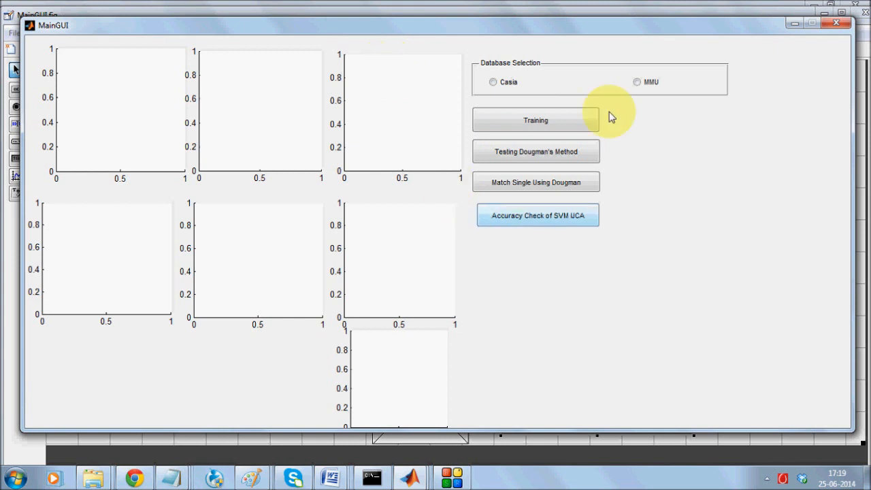
Select the MMU database and launch Training for 3 persons.
{"action": "left_click", "coordinate": [637, 81]}
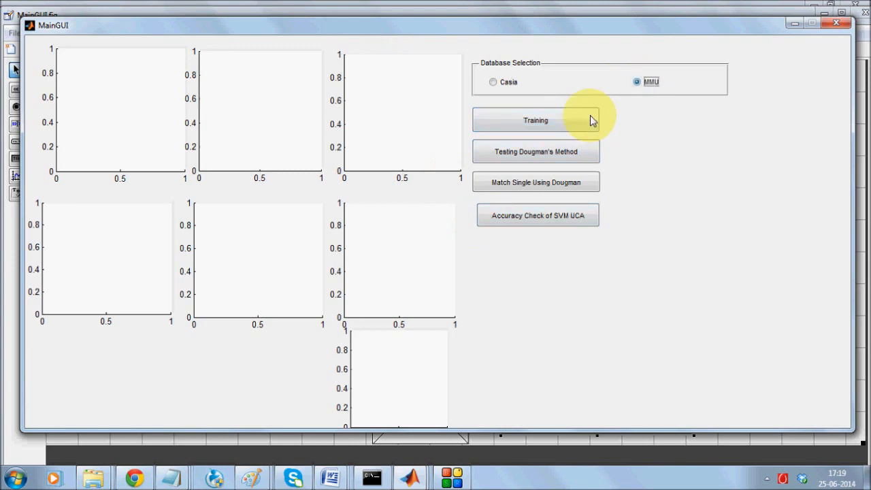
{"action": "left_click", "coordinate": [536, 120]}
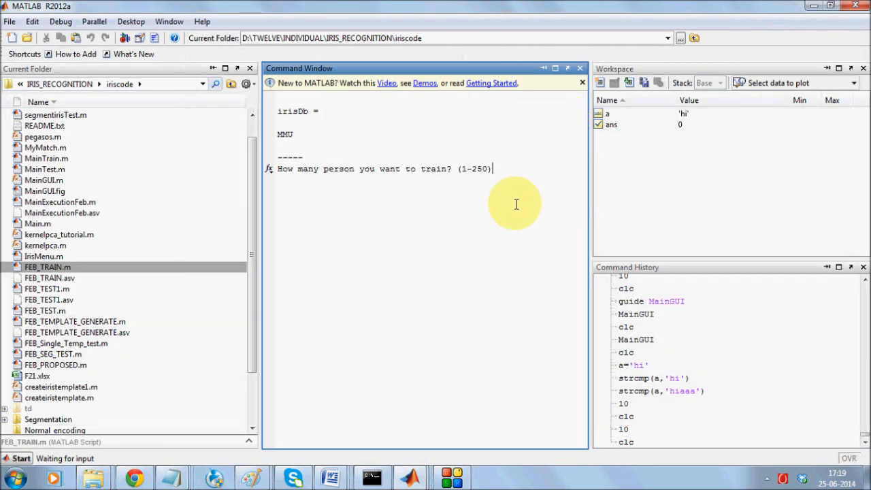
{"action": "mouse_move", "coordinate": [514, 203]}
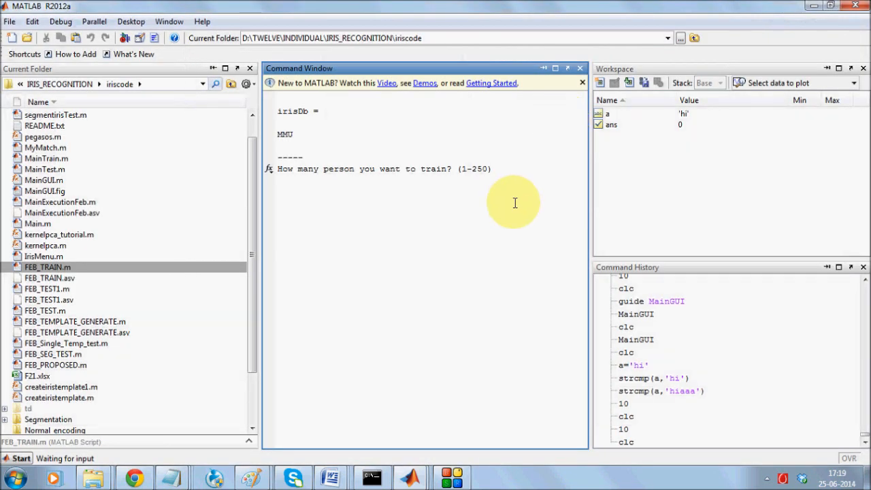
{"action": "type", "text": "3"}
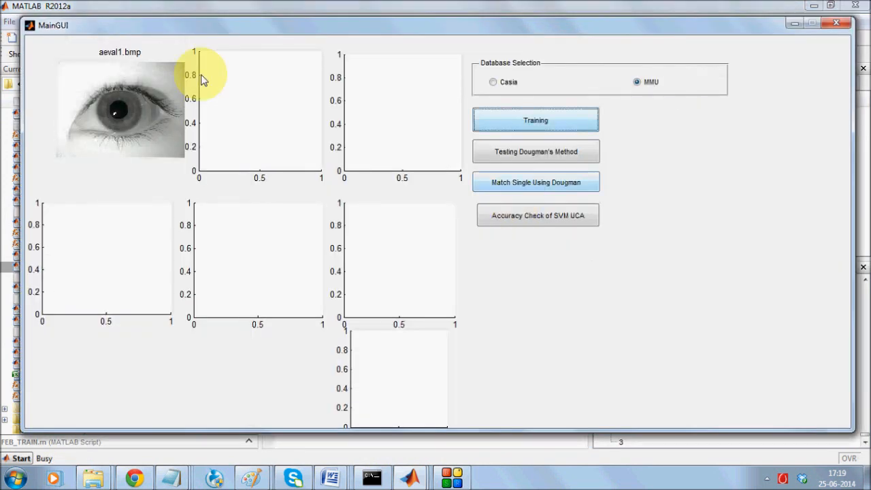
Let training run through the MMU eye images, filling the segmentation and template plots.
{"action": "left_click", "coordinate": [536, 120]}
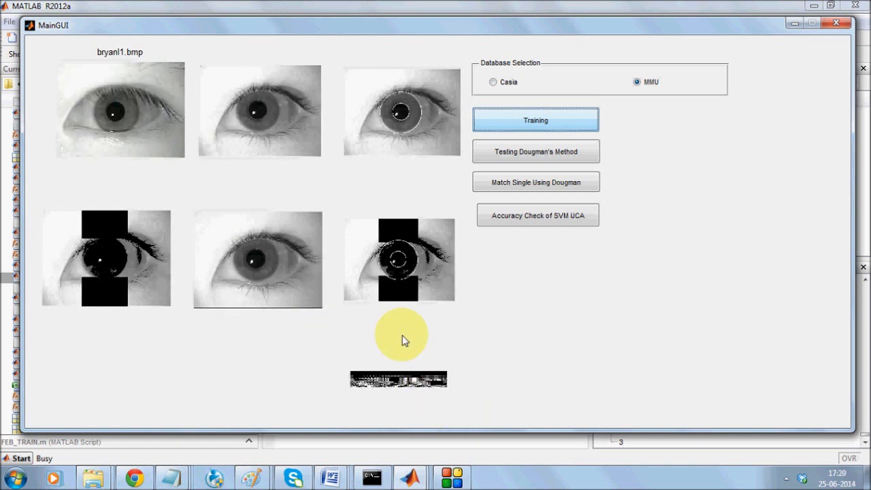
{"action": "mouse_move", "coordinate": [155, 125]}
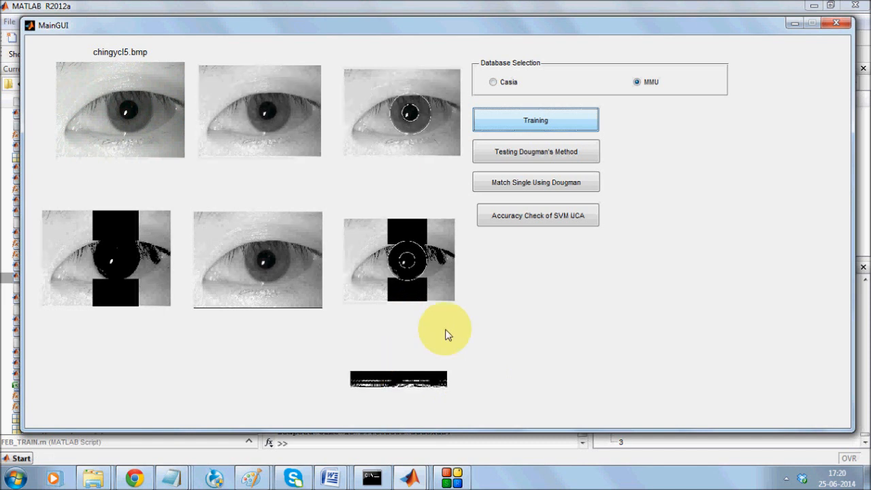
{"action": "mouse_move", "coordinate": [380, 359]}
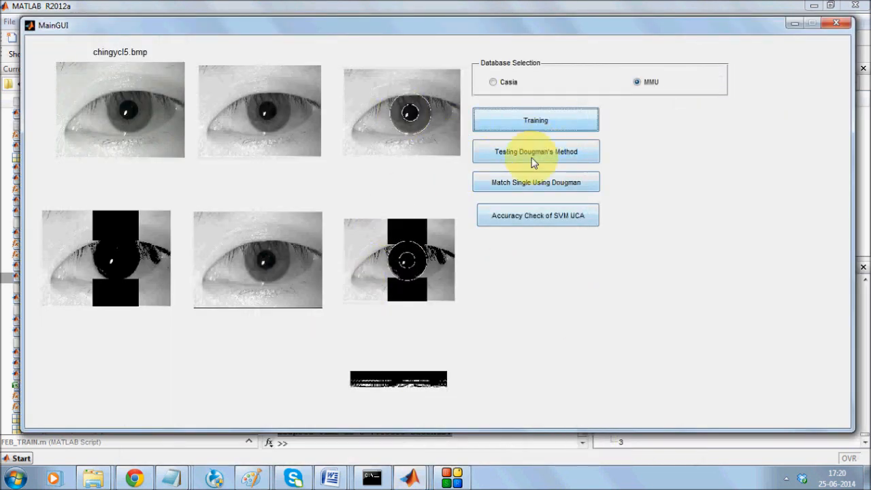
Run Testing Dougman's Method on MMU, read accuracy 80, and dismiss the popup.
{"action": "left_click", "coordinate": [537, 151]}
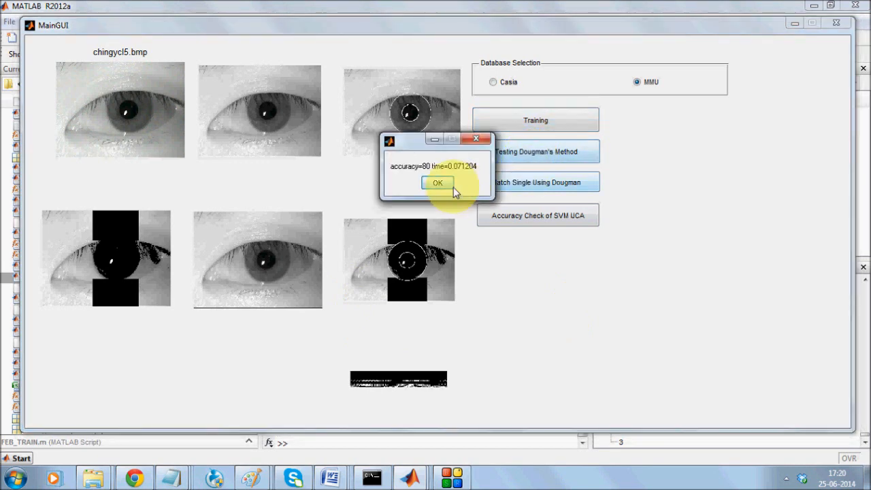
{"action": "left_click", "coordinate": [438, 182]}
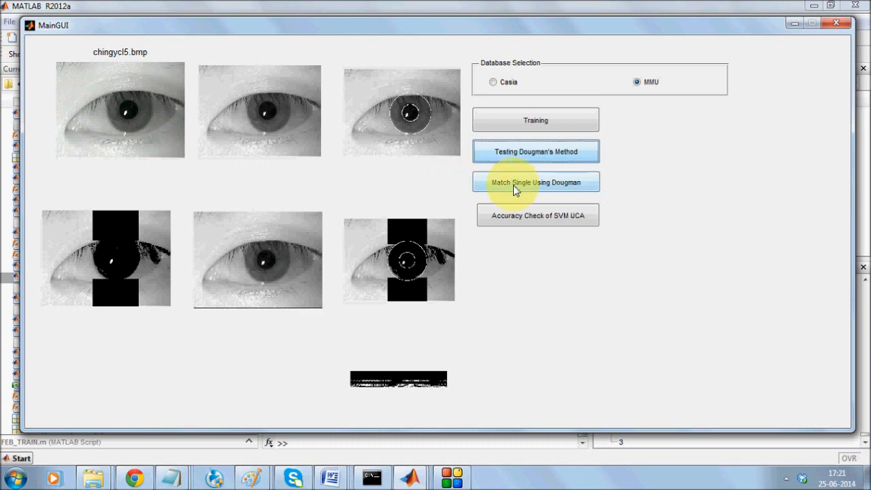
Match single image bryanl3 from MMU left folder with Dougman, detected class 3, then dismiss.
{"action": "left_click", "coordinate": [536, 183]}
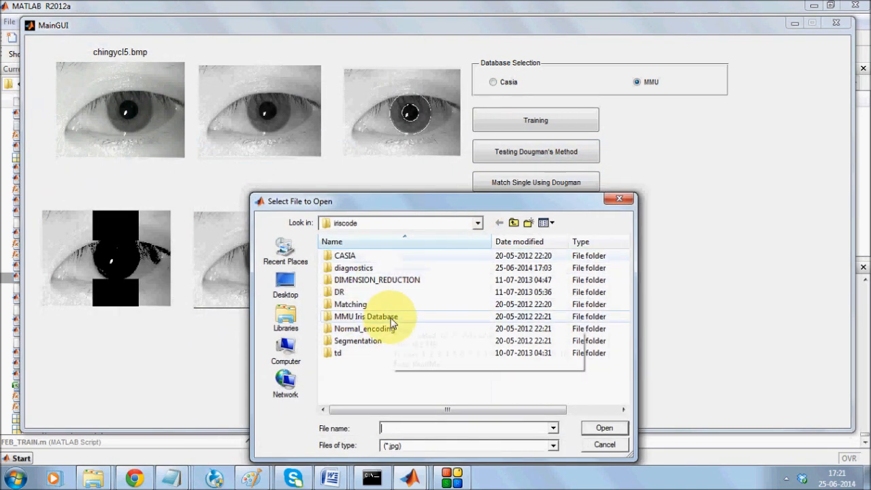
{"action": "double_click", "coordinate": [366, 316]}
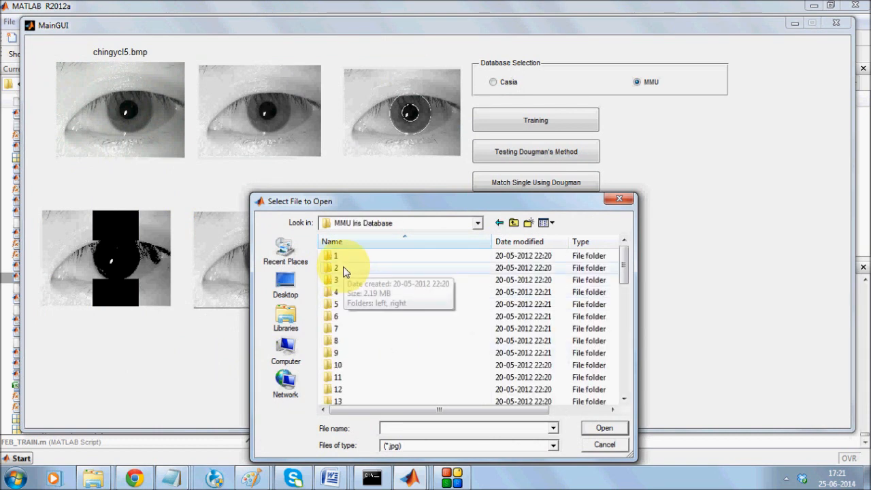
{"action": "double_click", "coordinate": [336, 267]}
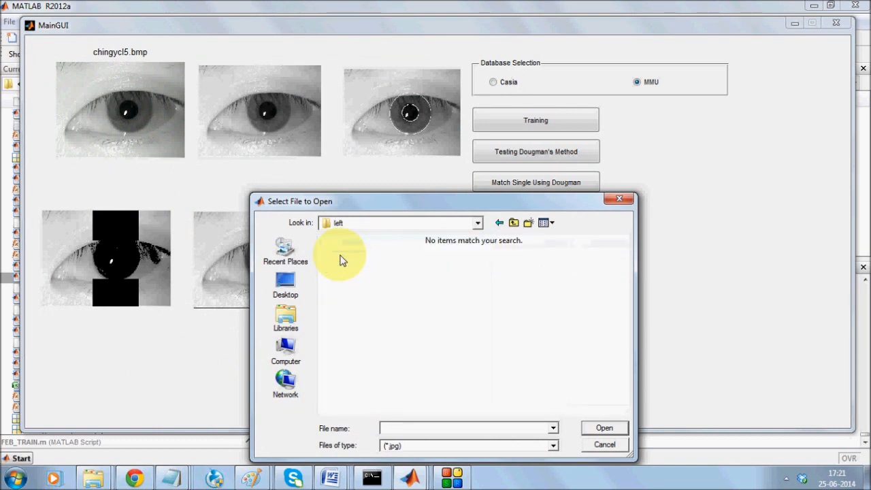
{"action": "left_click", "coordinate": [553, 445]}
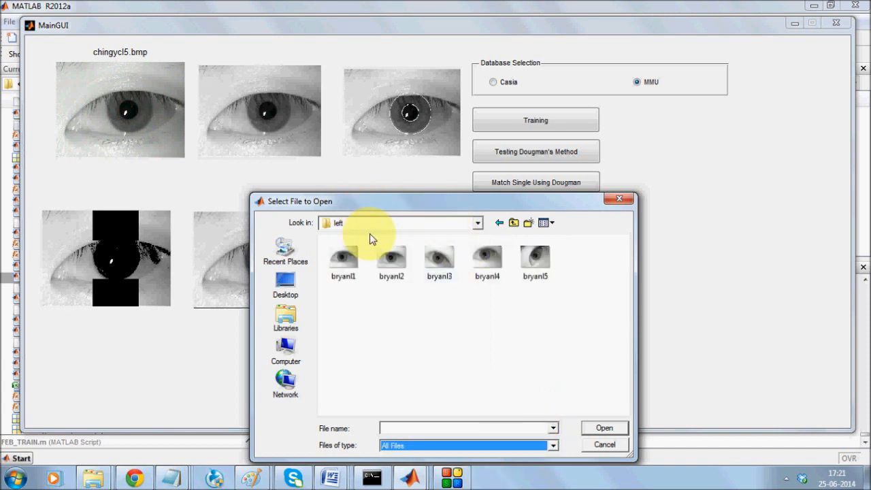
{"action": "mouse_move", "coordinate": [439, 261]}
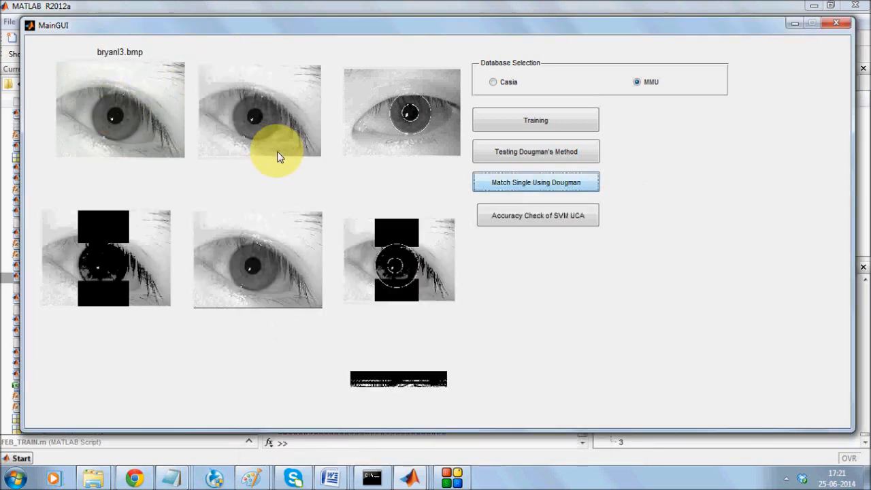
{"action": "left_click", "coordinate": [536, 183]}
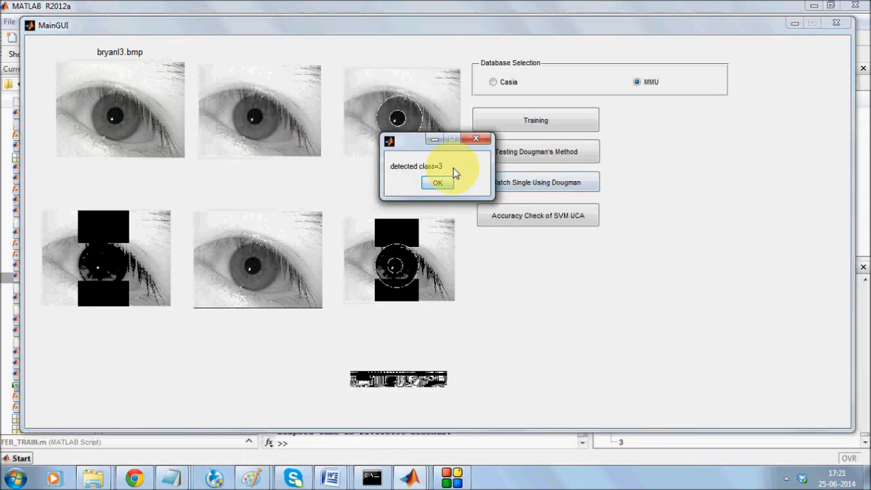
{"action": "left_click", "coordinate": [439, 182]}
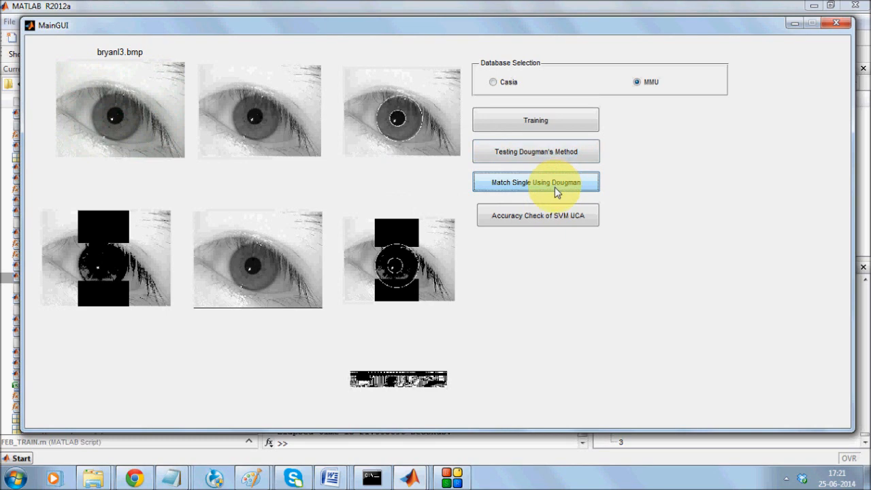
Match single image aeval5 from folder 1 > left with Dougman, detected class 1, then dismiss.
{"action": "left_click", "coordinate": [536, 182]}
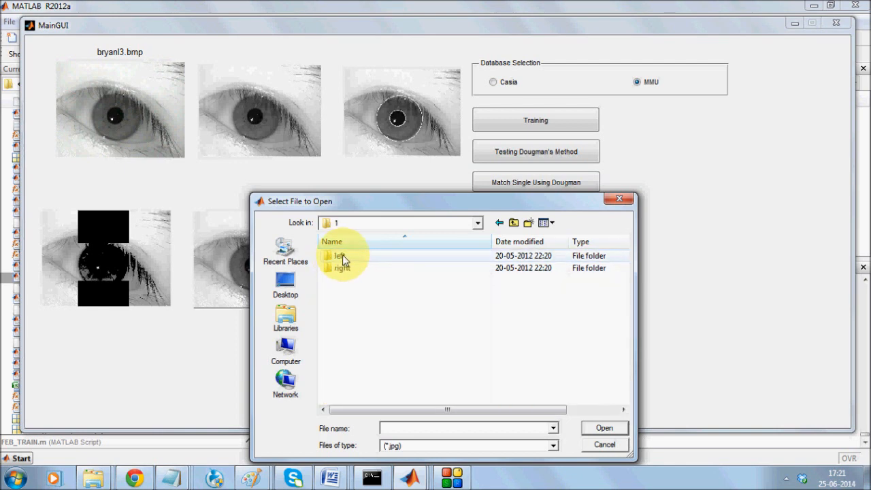
{"action": "double_click", "coordinate": [340, 256]}
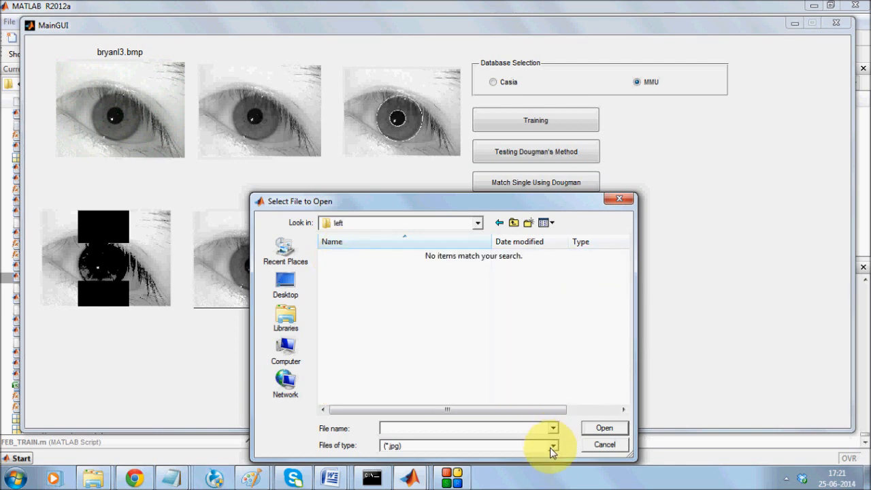
{"action": "left_click", "coordinate": [553, 446]}
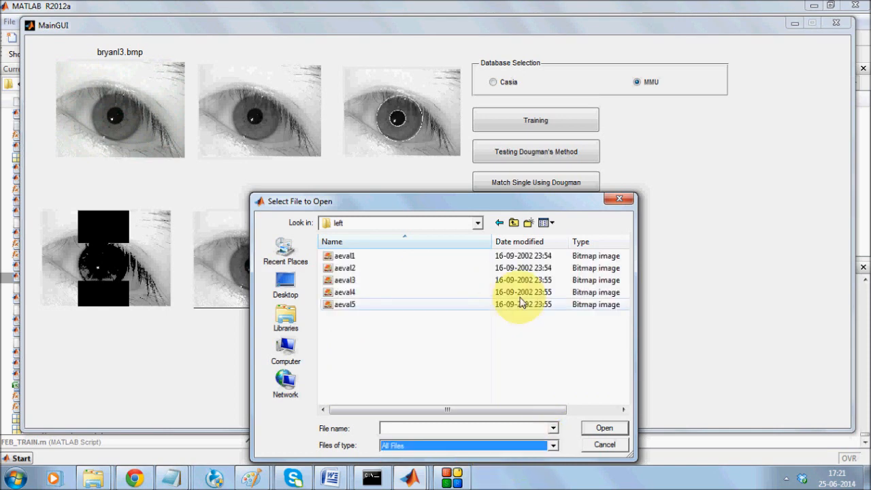
{"action": "double_click", "coordinate": [344, 305]}
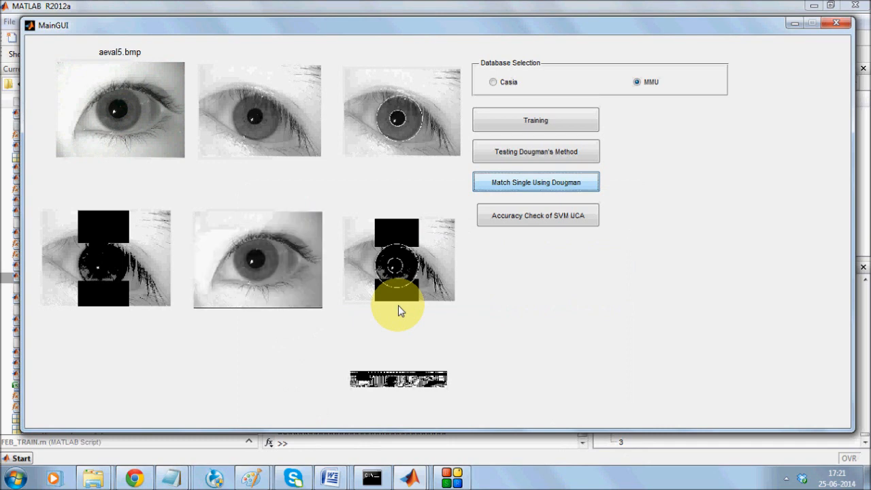
{"action": "left_click", "coordinate": [536, 182]}
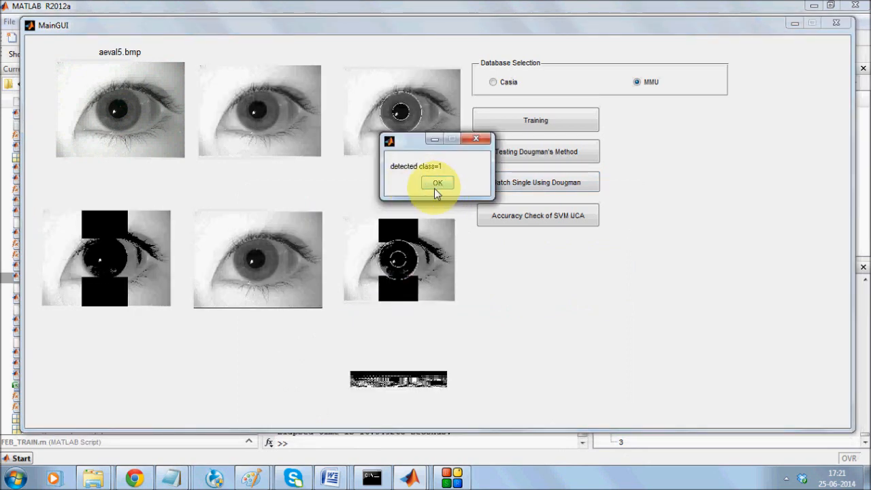
{"action": "left_click", "coordinate": [439, 182]}
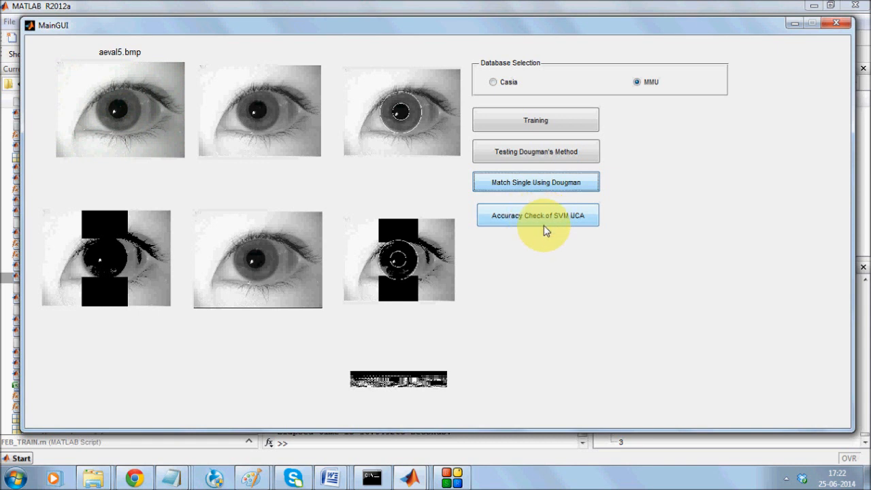
Run the SVM accuracy check on MMU, read accuracy 100%, and close the message.
{"action": "left_click", "coordinate": [537, 215]}
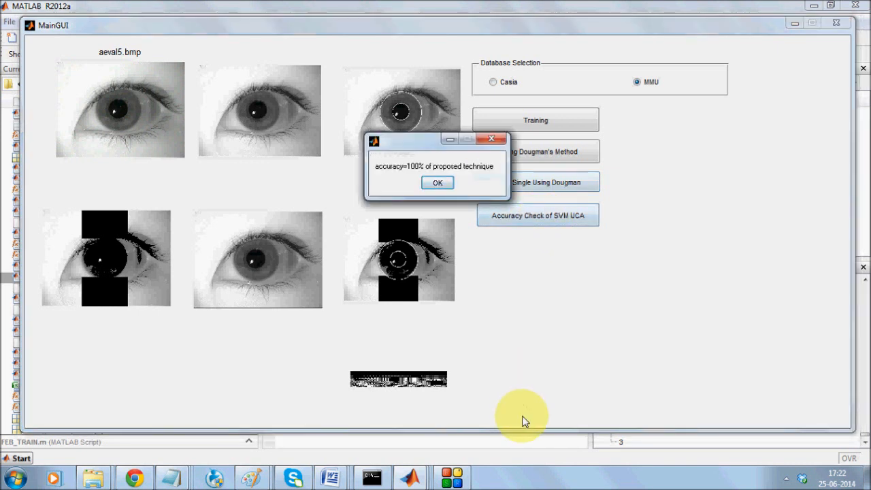
{"action": "mouse_move", "coordinate": [501, 443]}
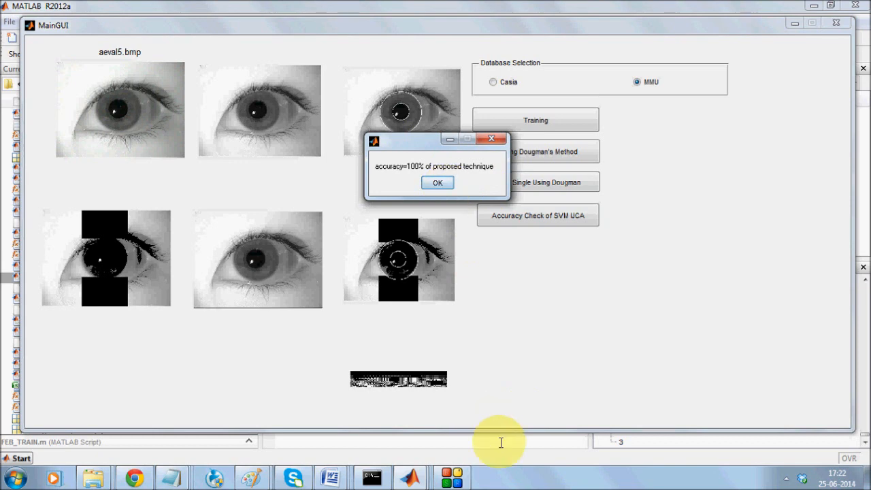
{"action": "left_click", "coordinate": [438, 182]}
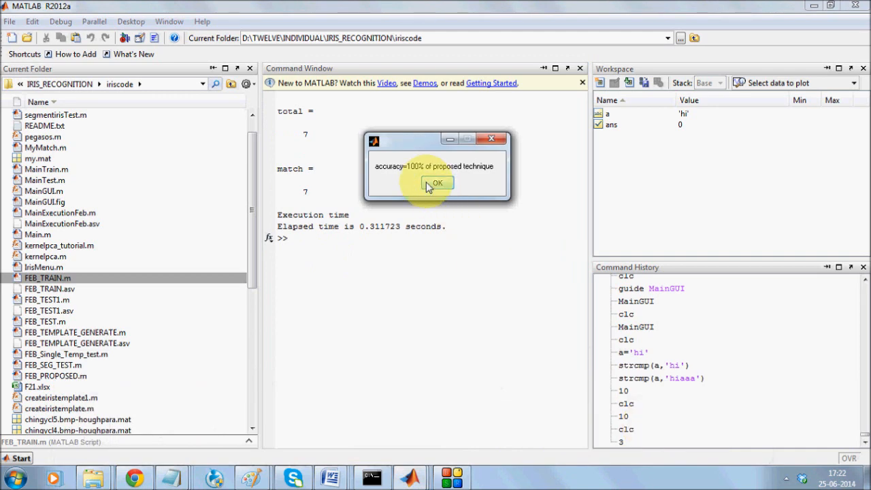
{"action": "left_click", "coordinate": [438, 182]}
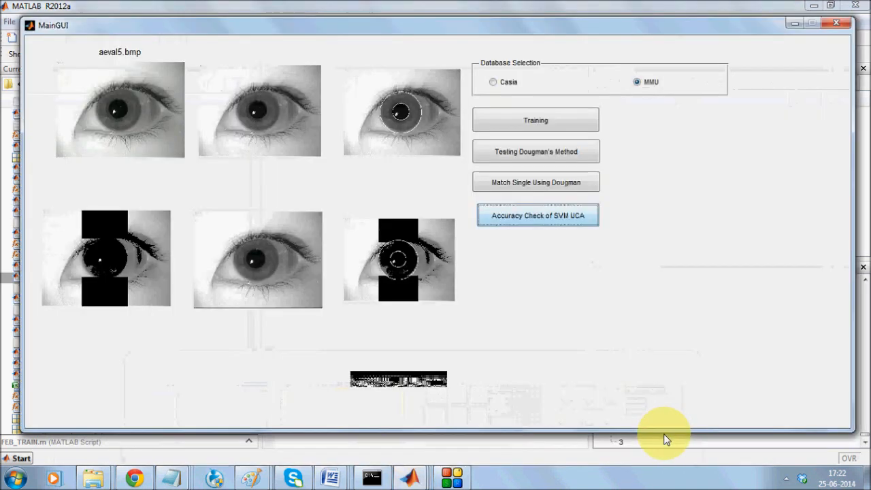
Select the Casia database and launch Training, showing Img_215.jpg segmentation and template.
{"action": "left_click", "coordinate": [493, 81]}
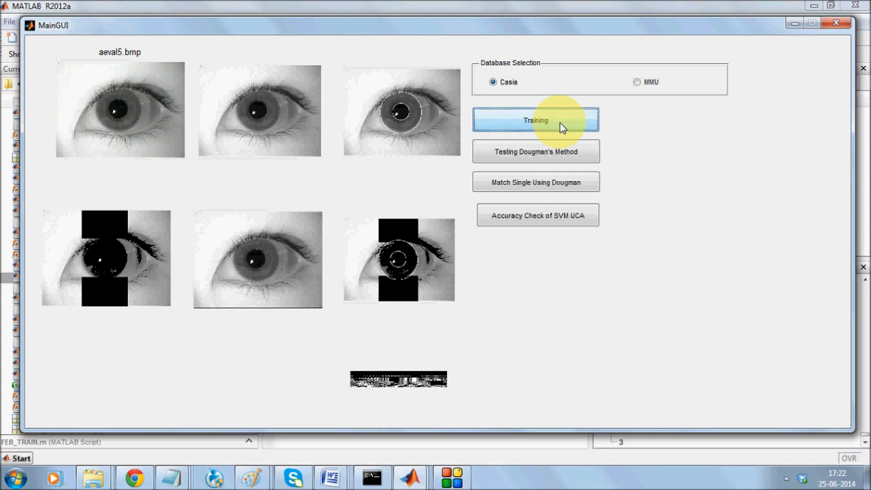
{"action": "left_click", "coordinate": [536, 120]}
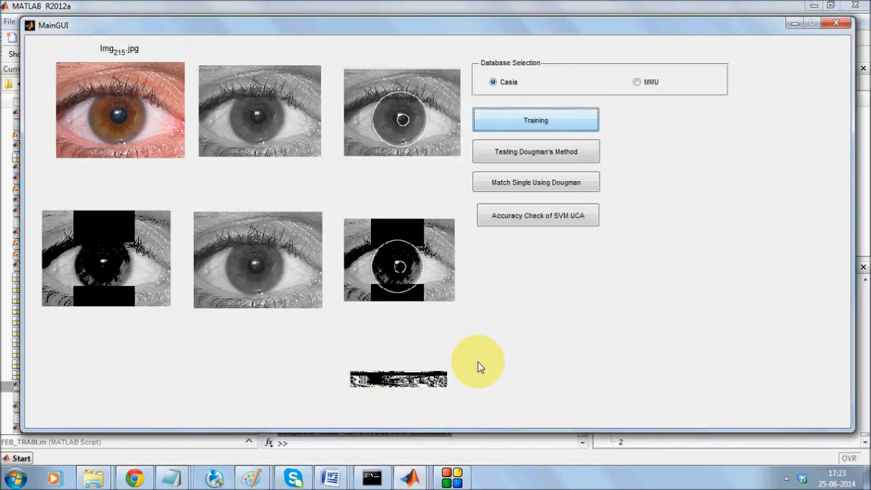
{"action": "mouse_move", "coordinate": [479, 365]}
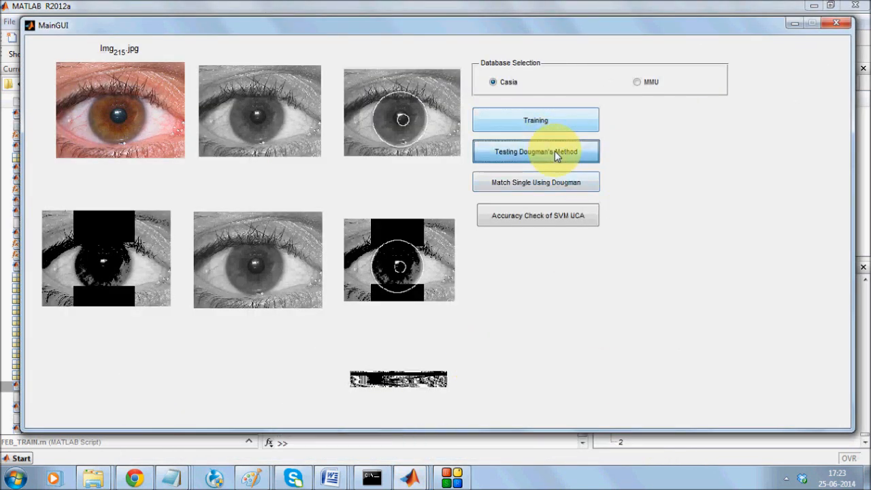
Run Testing Dougman's Method on CASIA, read accuracy 70, and close the message.
{"action": "left_click", "coordinate": [536, 151]}
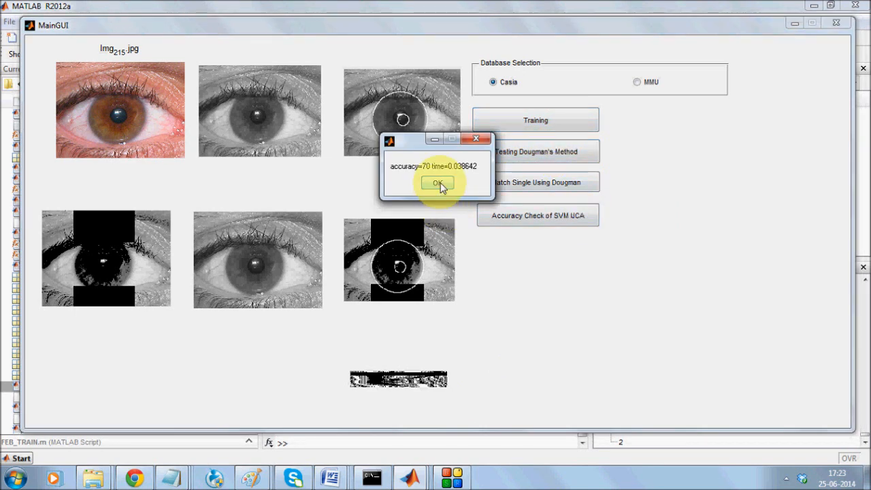
{"action": "left_click", "coordinate": [438, 183]}
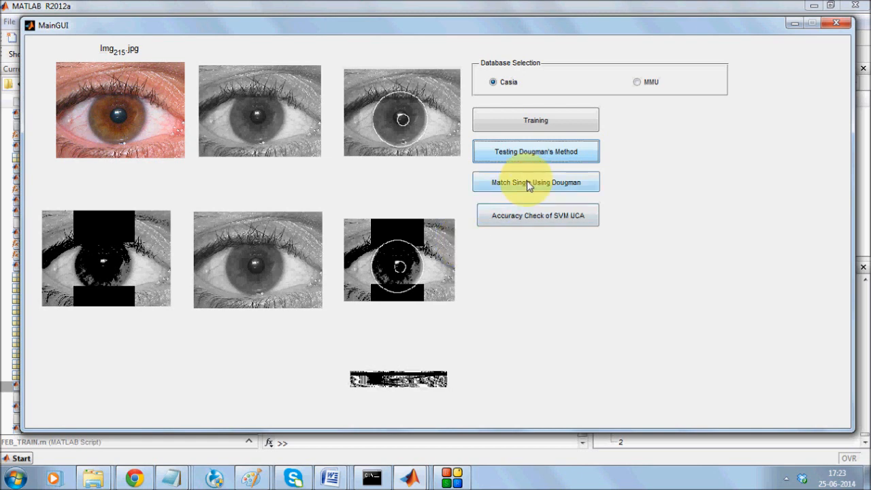
Browse CASIA > CASIA_V_1 > left > subject folder 2 and load one eye image for Dougman matching.
{"action": "left_click", "coordinate": [536, 182]}
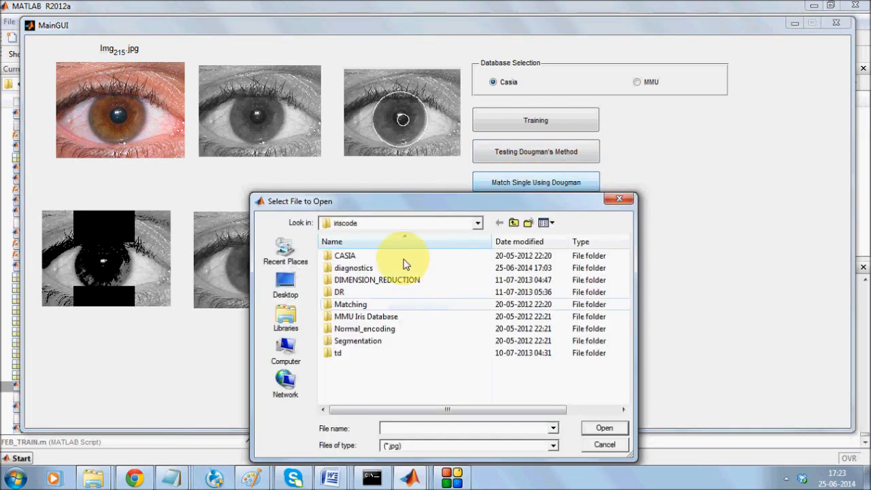
{"action": "double_click", "coordinate": [344, 256]}
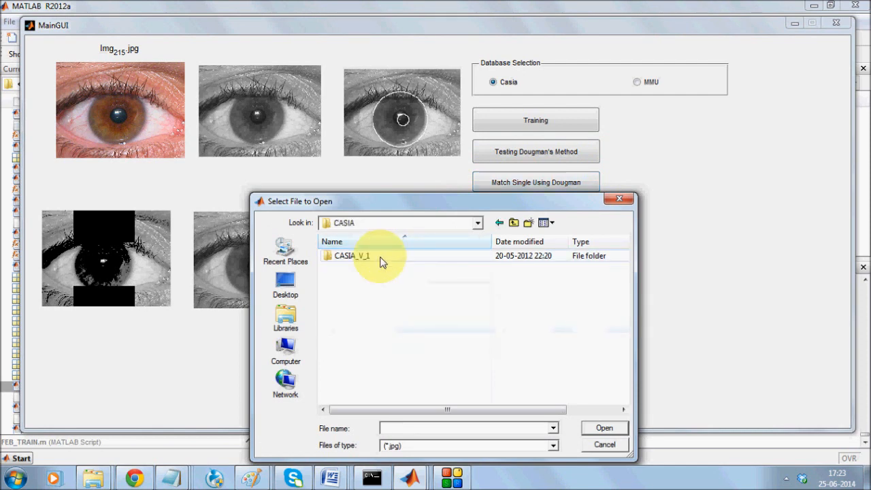
{"action": "double_click", "coordinate": [351, 256]}
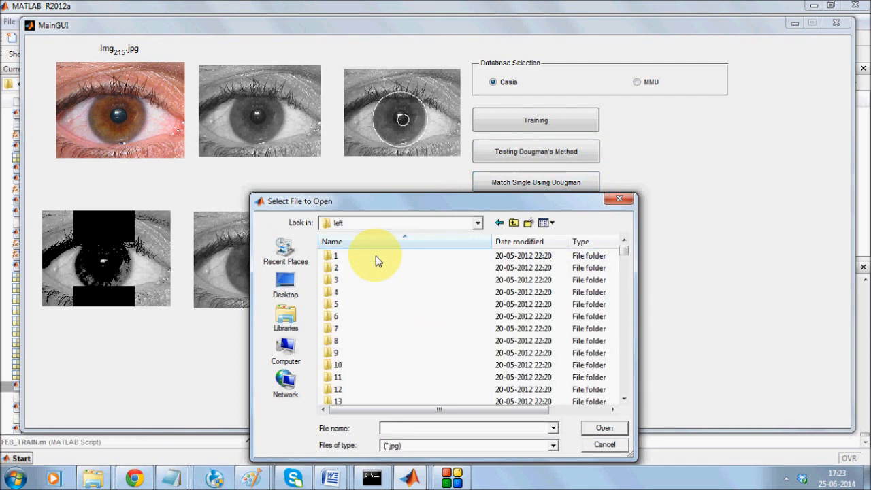
{"action": "left_click", "coordinate": [335, 267]}
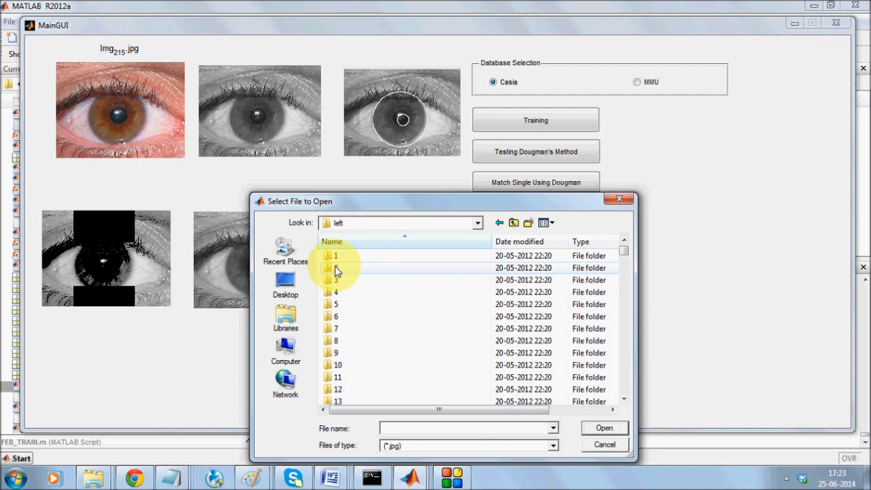
{"action": "double_click", "coordinate": [335, 267]}
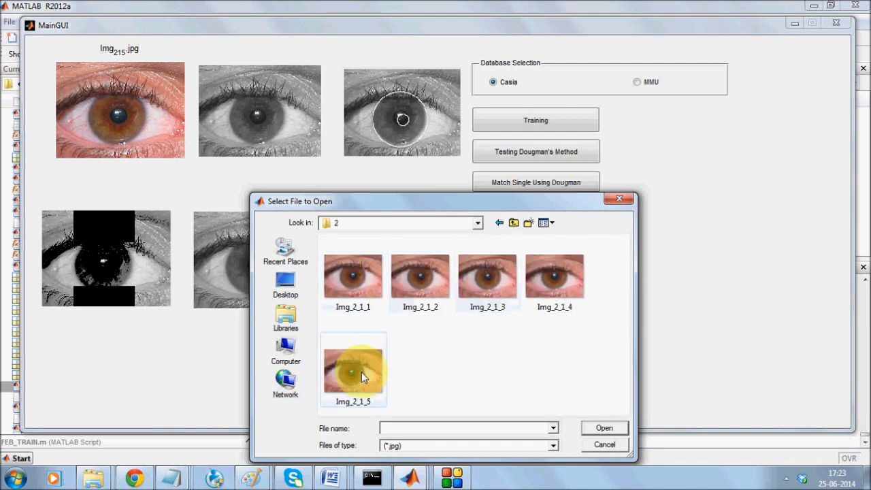
{"action": "double_click", "coordinate": [354, 370]}
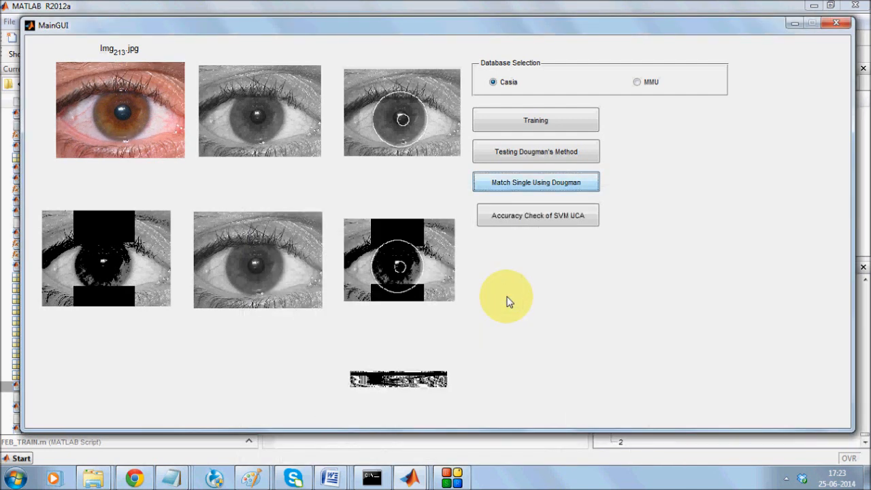
Read the detected class 1 result for the CASIA image and close the message.
{"action": "left_click", "coordinate": [537, 182]}
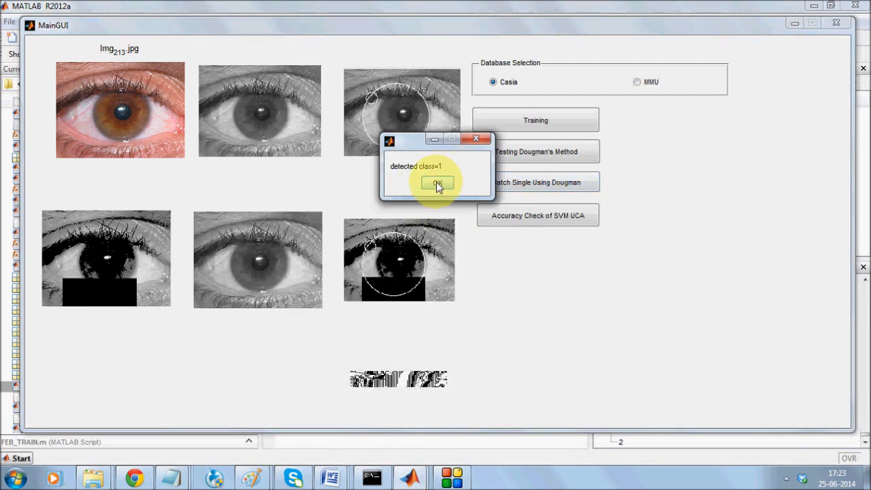
{"action": "left_click", "coordinate": [438, 184]}
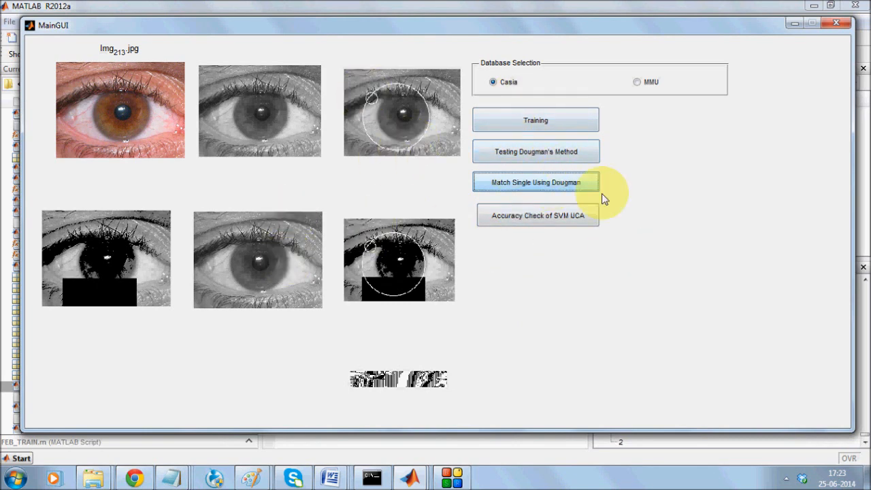
{"action": "mouse_move", "coordinate": [330, 340]}
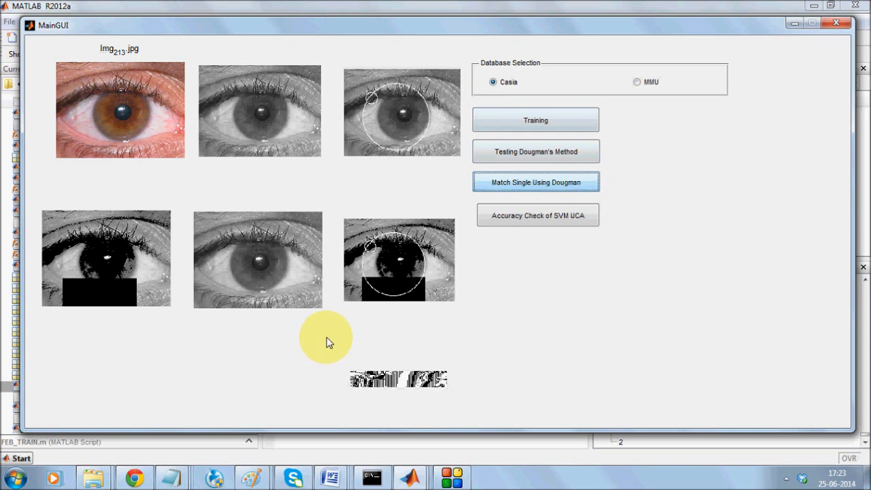
{"action": "mouse_move", "coordinate": [747, 145]}
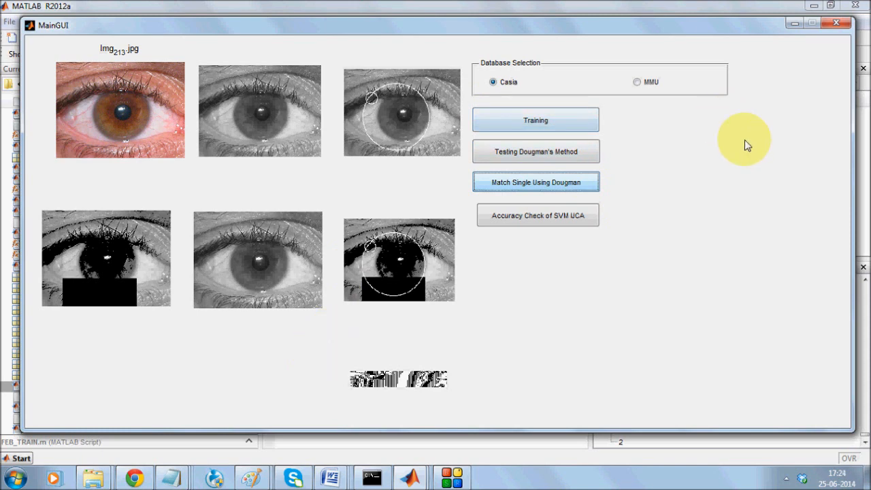
{"action": "mouse_move", "coordinate": [340, 98]}
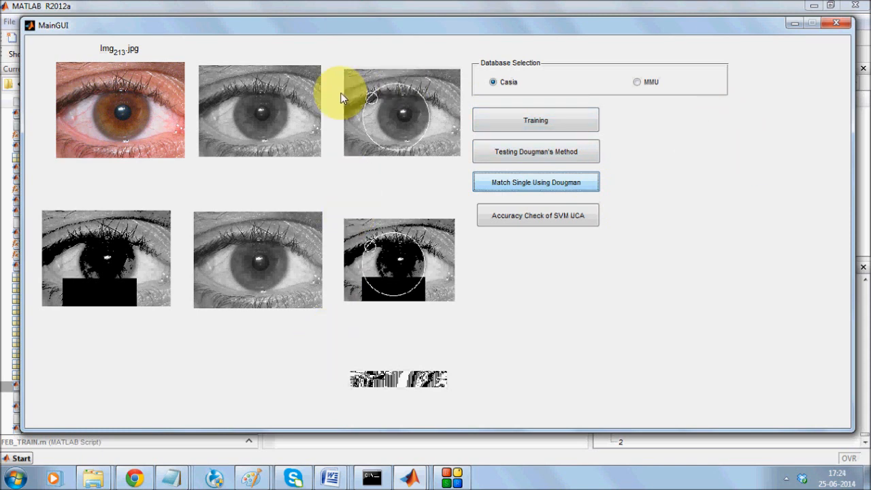
{"action": "mouse_move", "coordinate": [313, 191]}
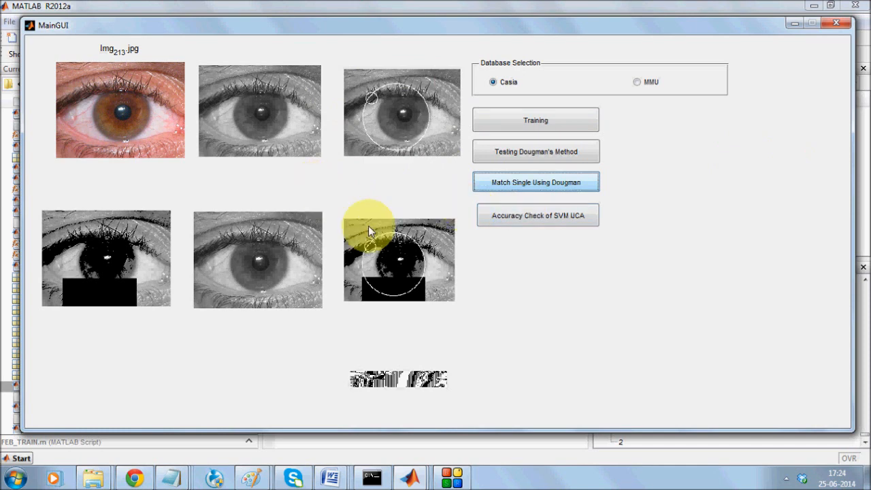
{"action": "mouse_move", "coordinate": [339, 95]}
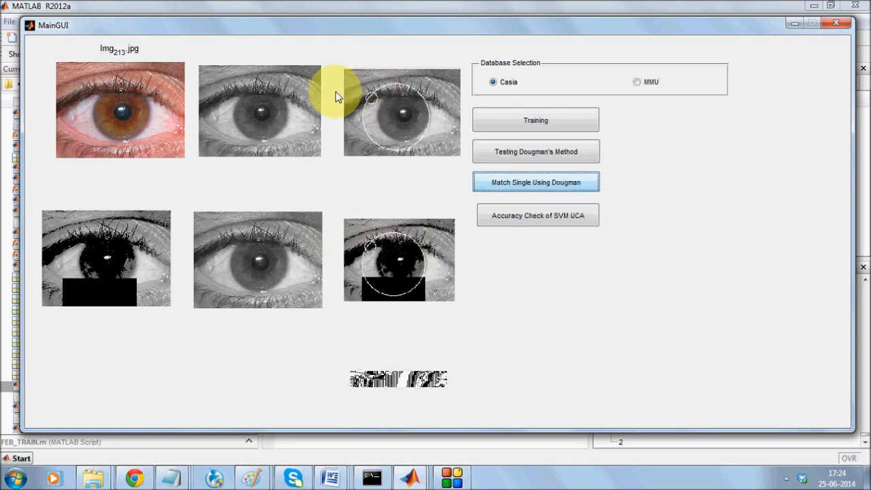
{"action": "mouse_move", "coordinate": [357, 177]}
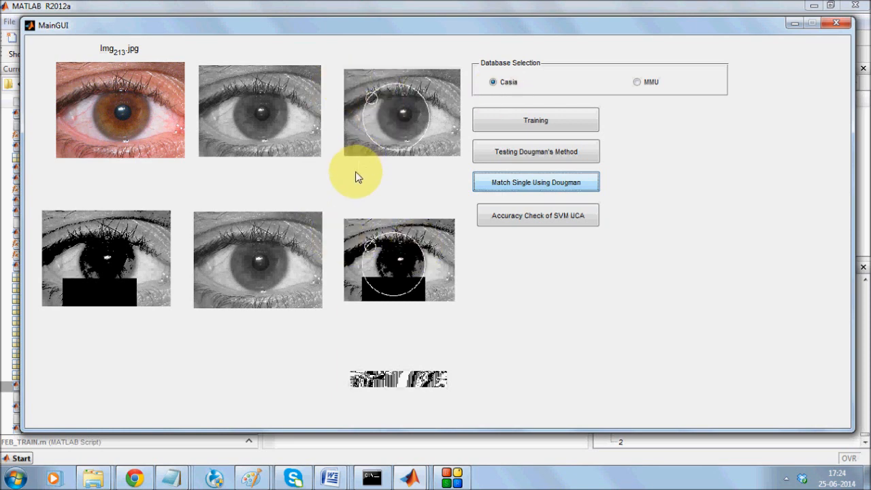
{"action": "mouse_move", "coordinate": [405, 274]}
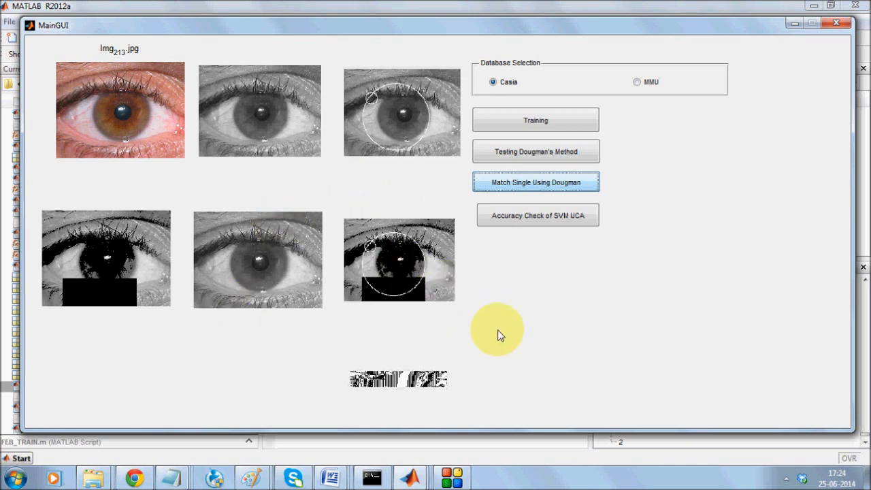
{"action": "mouse_move", "coordinate": [456, 474]}
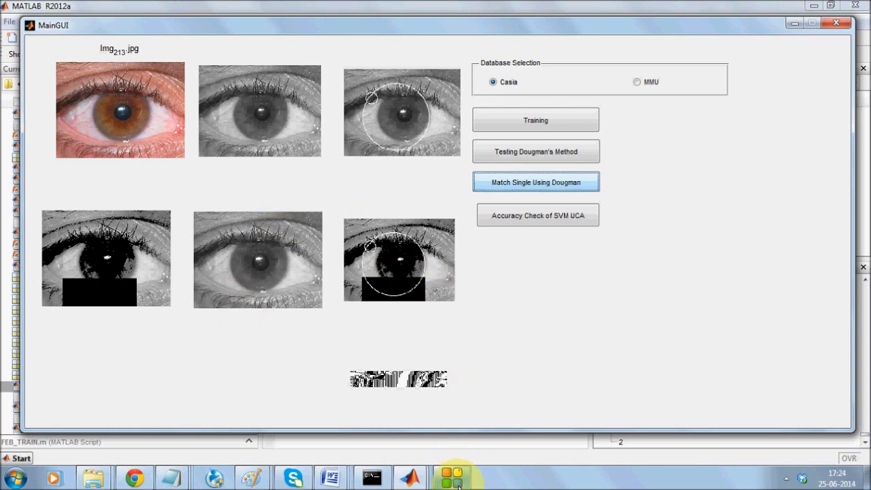